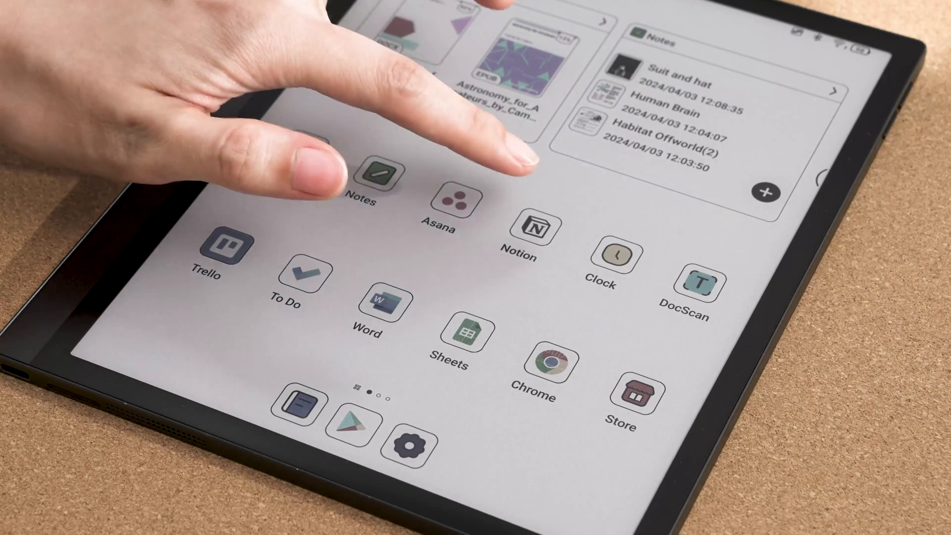
# Step: Add a quick to-do note titled 'To-do list' to Workout Plan
pyautogui.click(534, 222)
pyautogui.write('To-do')
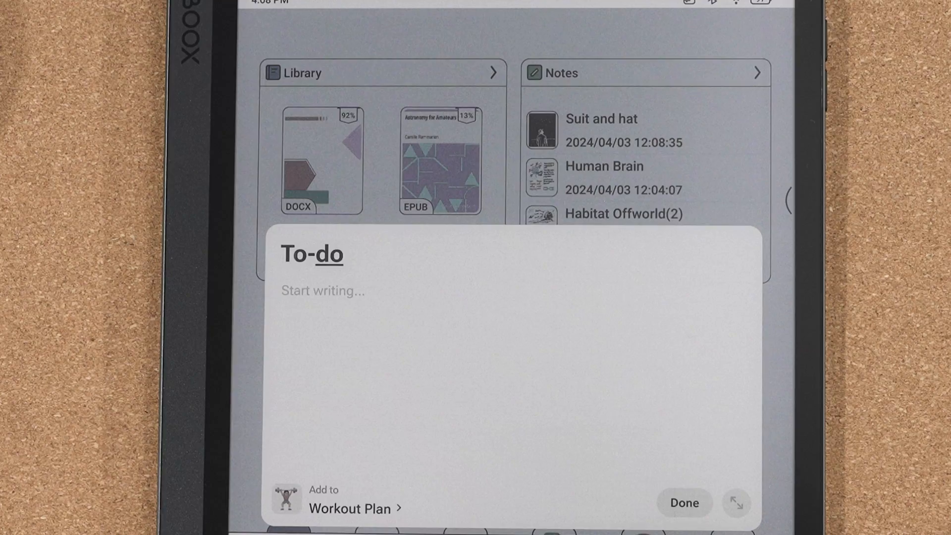
pyautogui.write('list')
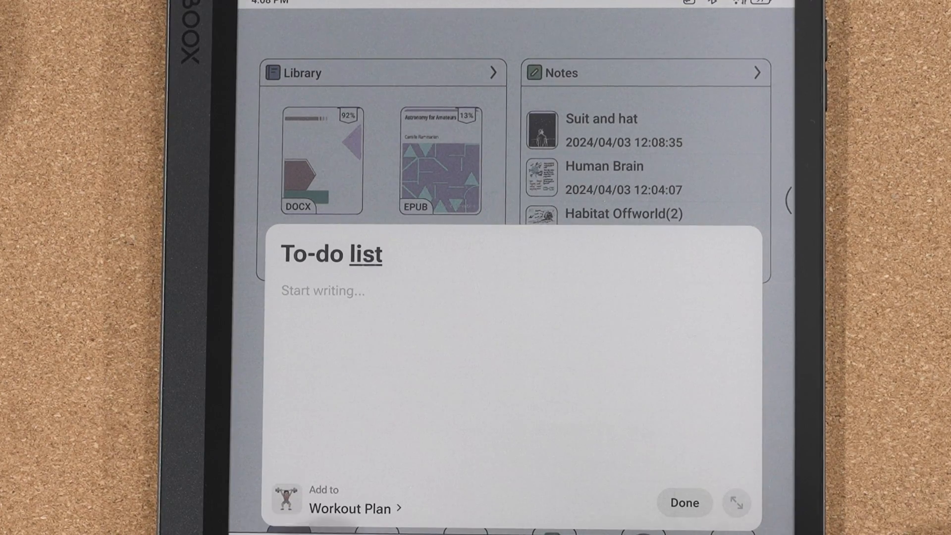
pyautogui.click(684, 503)
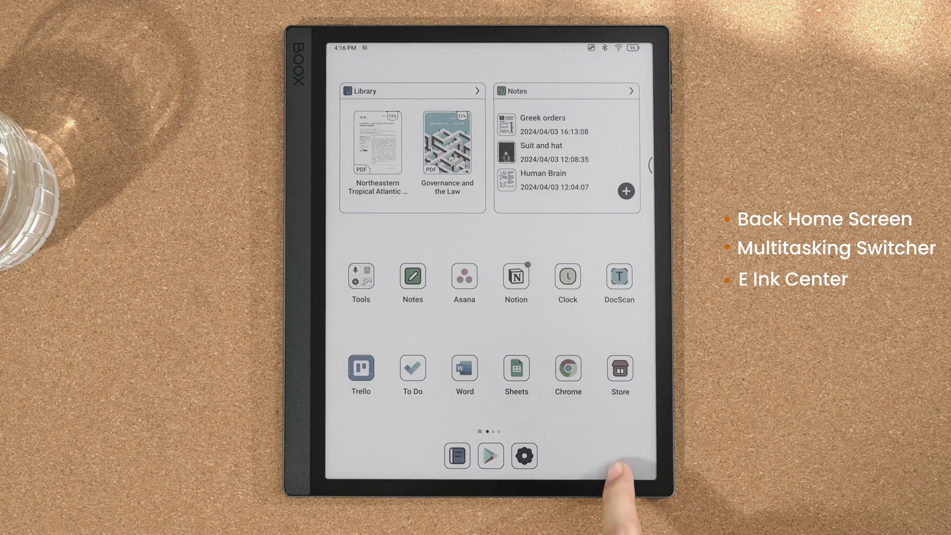
# Step: Open the Library widget's book in NeoReader at the terra cotta page (106 of 328)
pyautogui.click(524, 456)
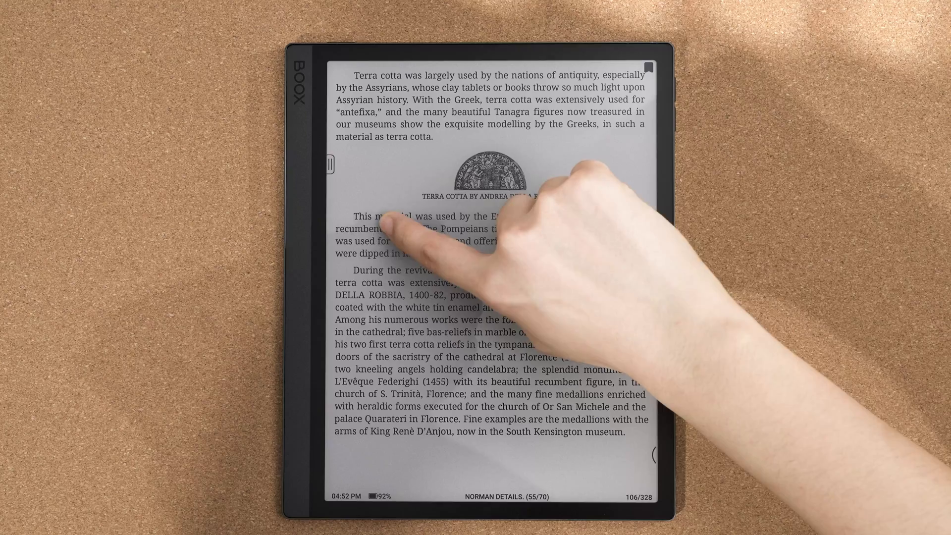
# Step: Swipe the page to reach Astronomy for Amateurs, page 38 on Arcturus and the Northern Crown
pyautogui.moveTo(364, 216); pyautogui.dragTo(461, 240)
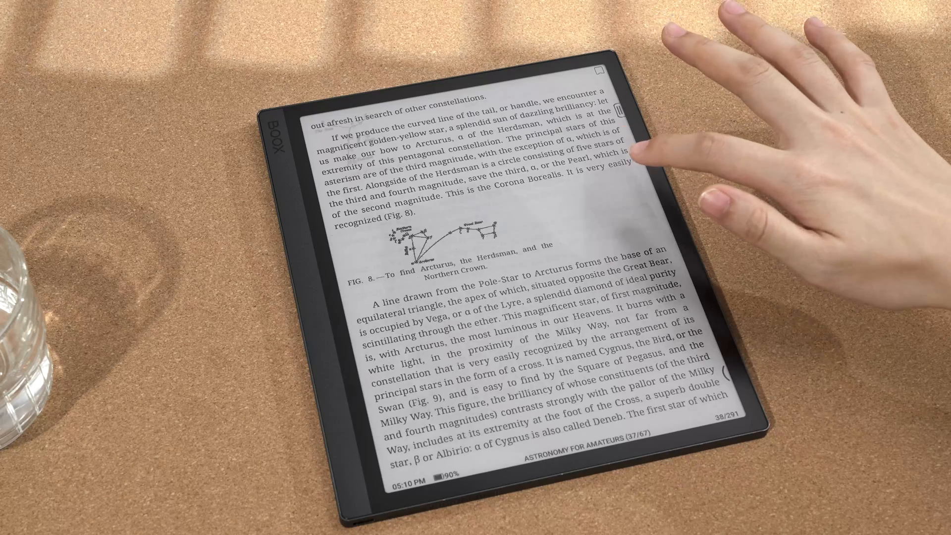
# Step: Show the reading toolbar and document tabs, then open the 'Greek orders' note
pyautogui.click(637, 158)
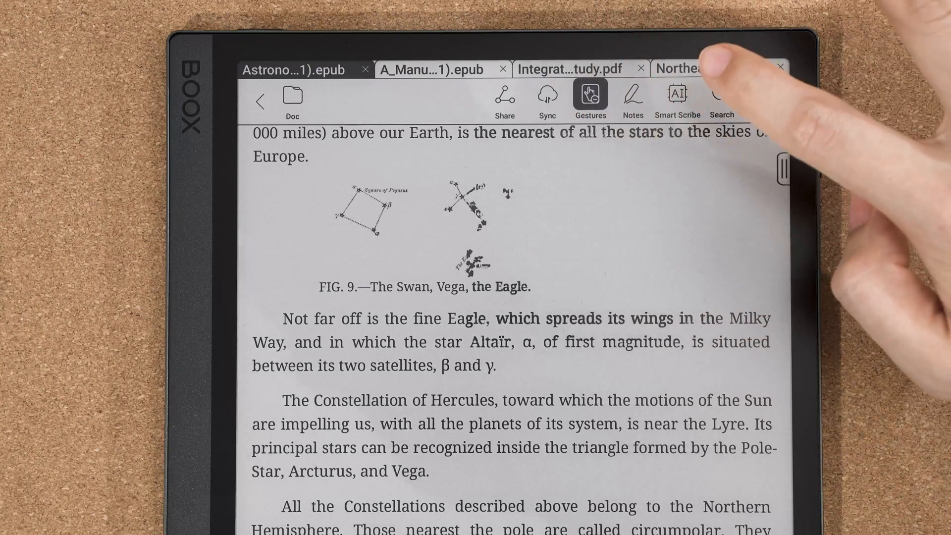
pyautogui.click(590, 97)
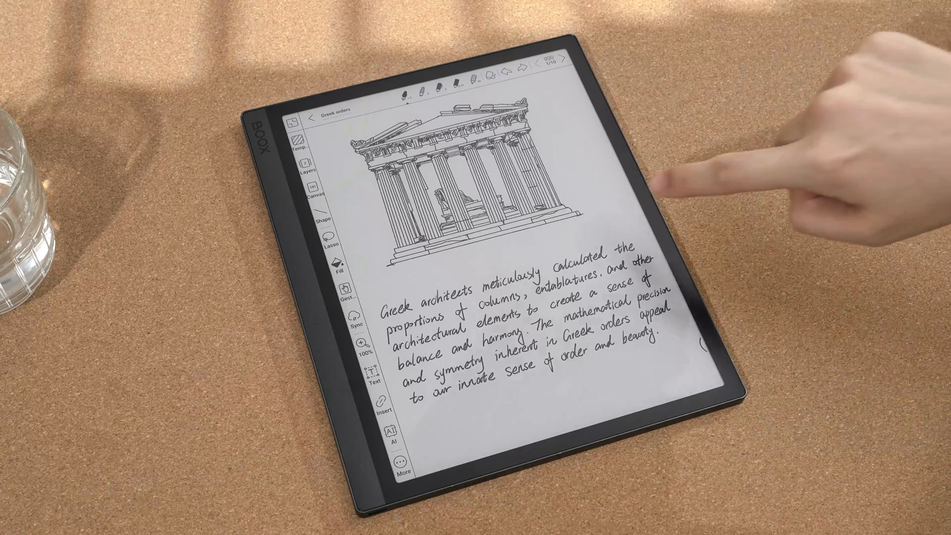
# Step: Add a size-30 text box reading 'Hello' and dismiss the on-screen keyboard
pyautogui.click(563, 59)
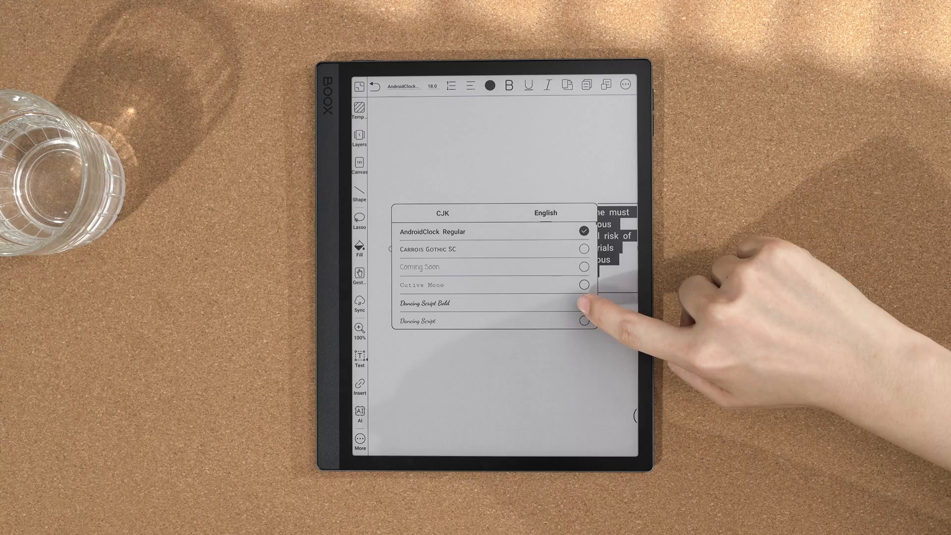
pyautogui.click(584, 303)
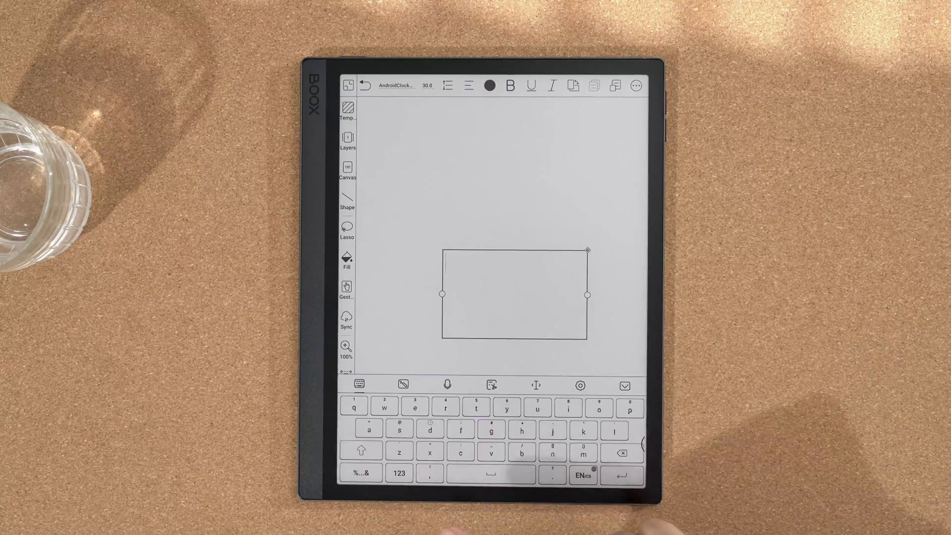
pyautogui.write('He')
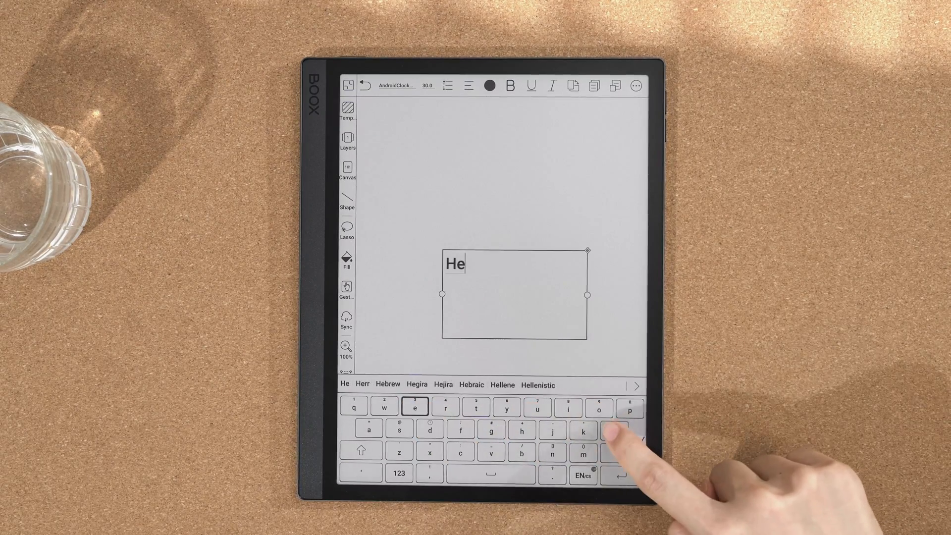
pyautogui.write('llo')
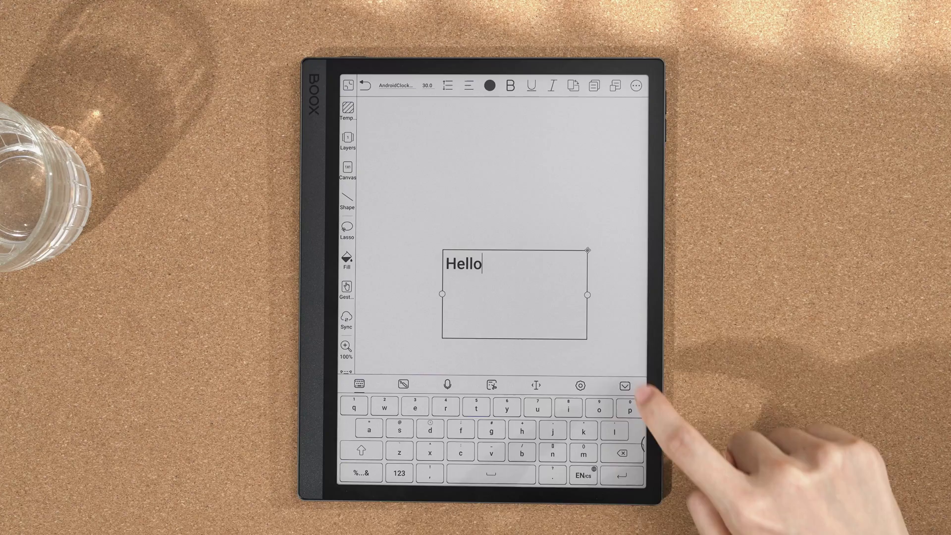
pyautogui.click(625, 386)
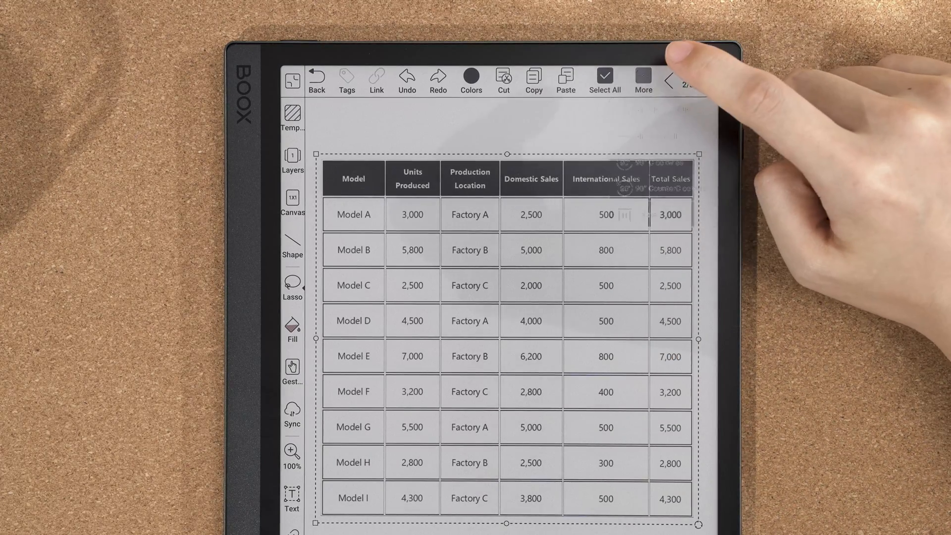
# Step: Open the 'Suit and hat' note, draw with the stylus, then open Gestures settings
pyautogui.click(642, 80)
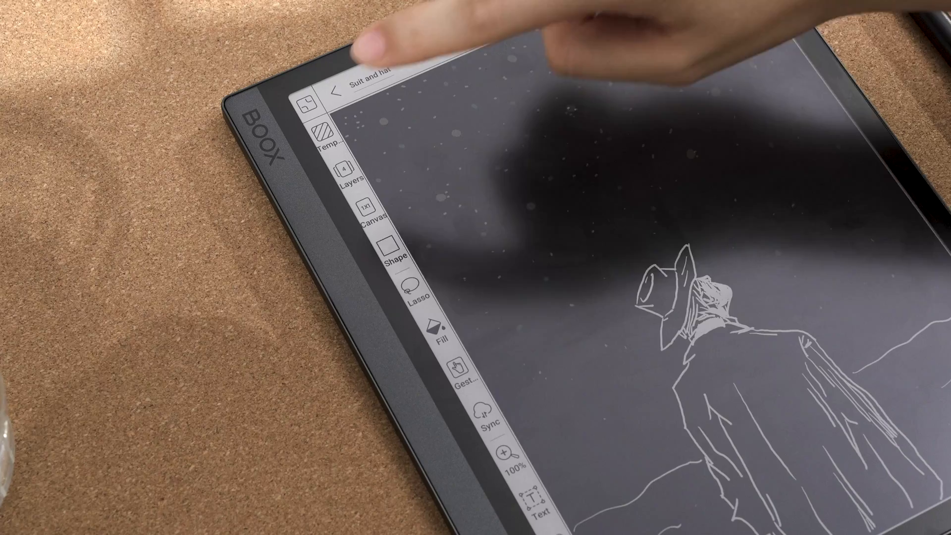
pyautogui.click(350, 179)
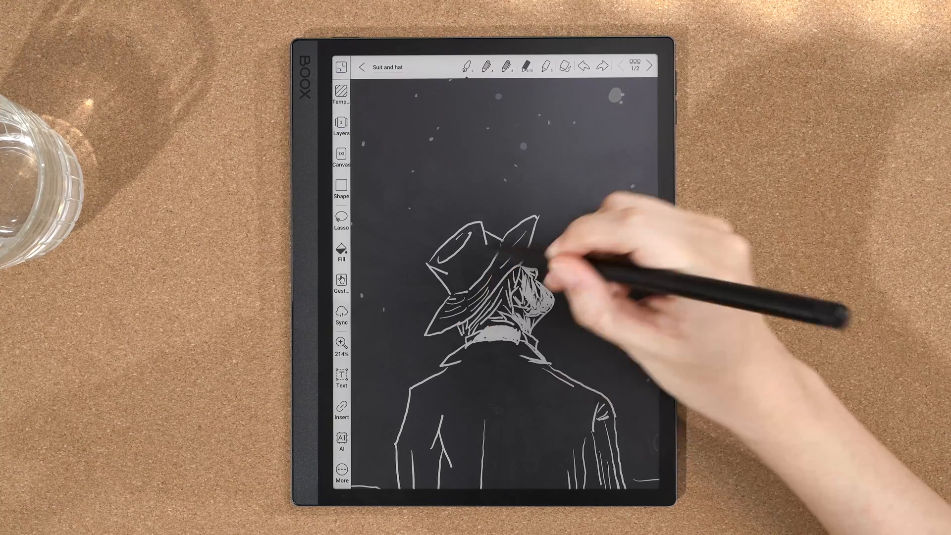
pyautogui.click(342, 344)
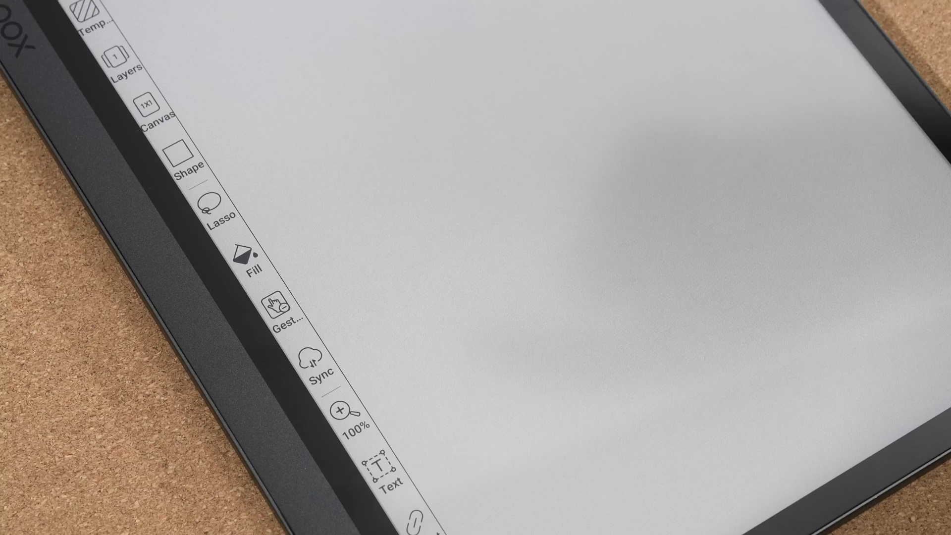
pyautogui.click(279, 319)
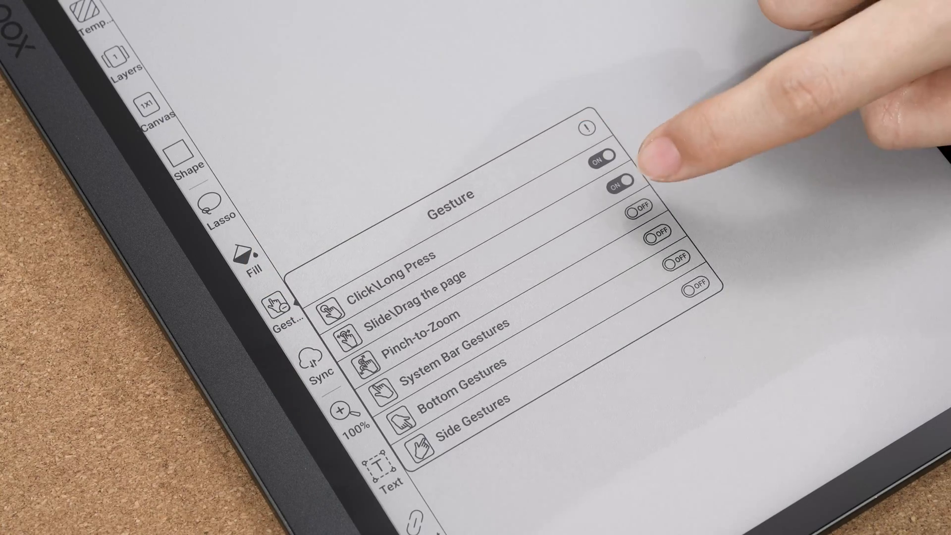